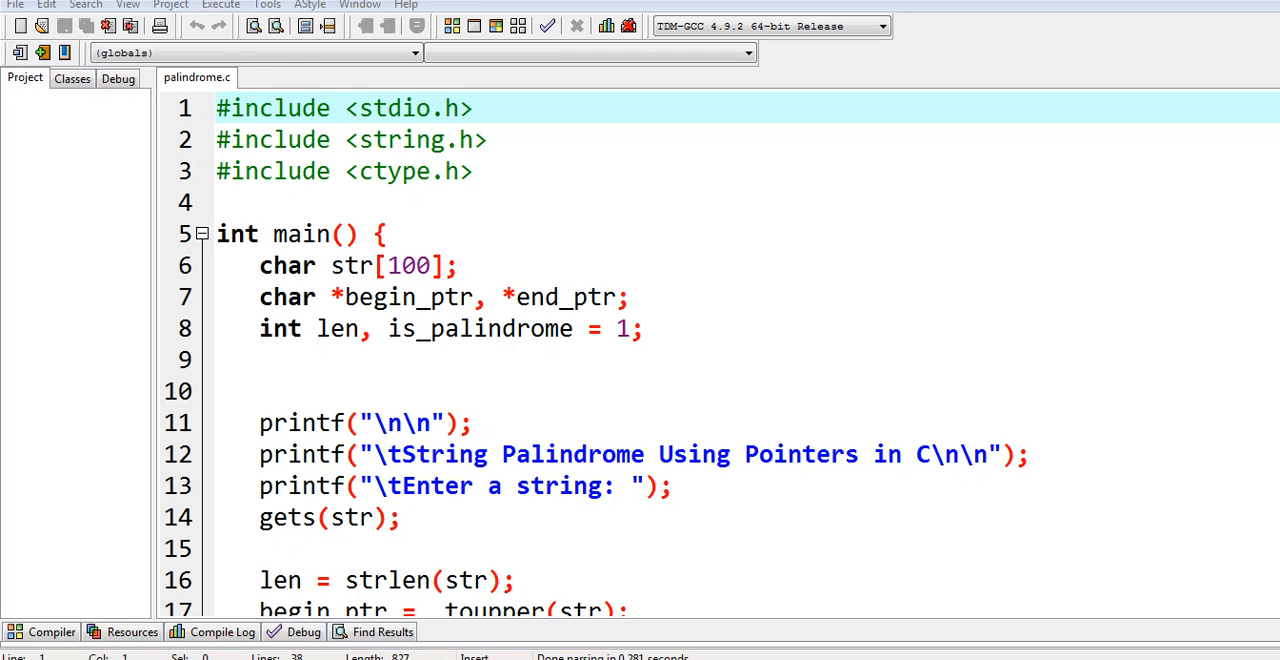
Glance at the Help menu, then scroll down through the palindrome.c source
left_click(405, 5)
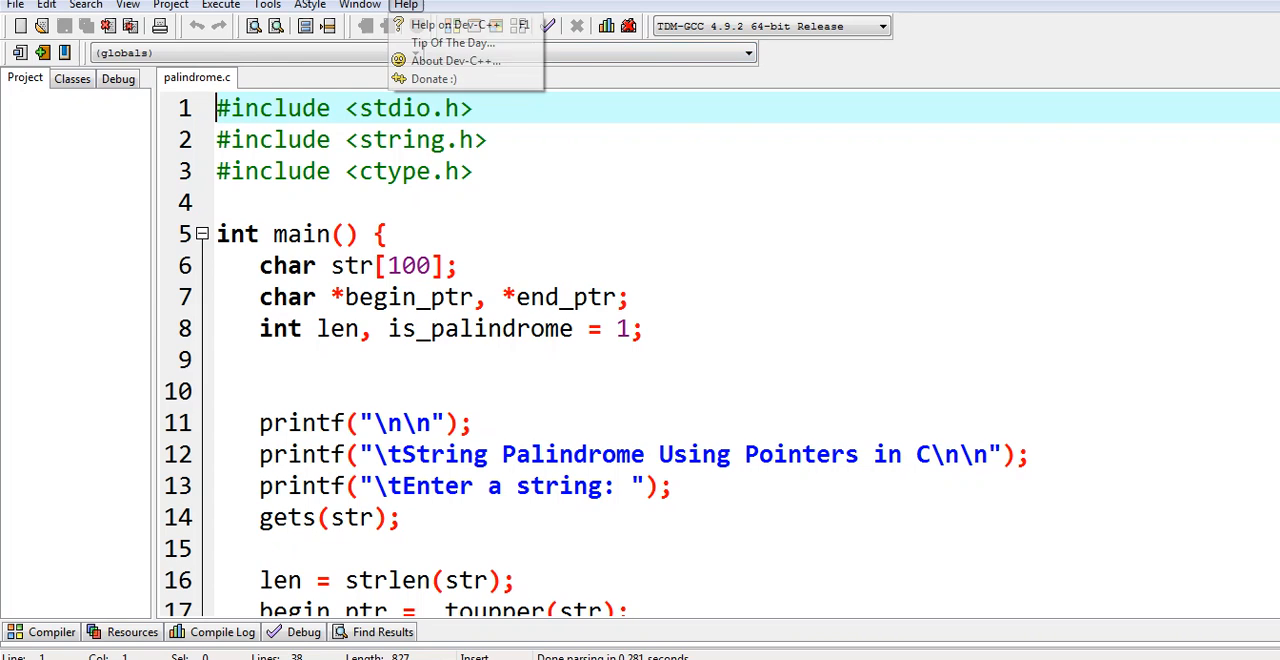
left_click(454, 60)
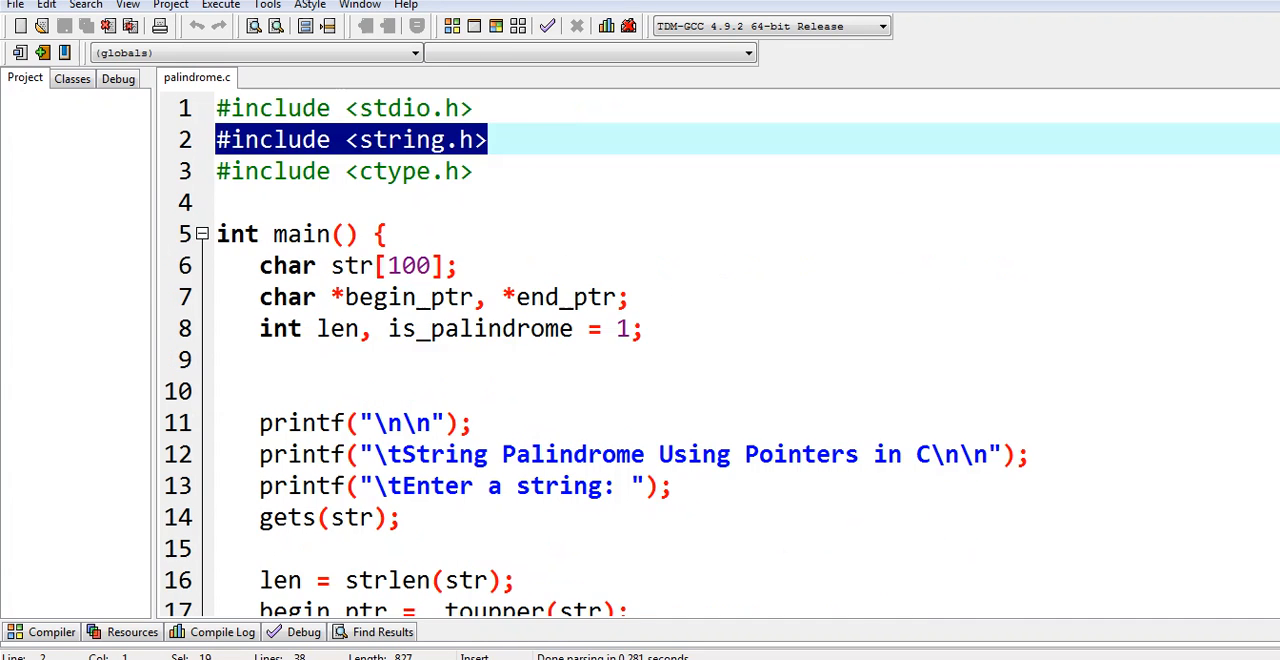
key("Down")
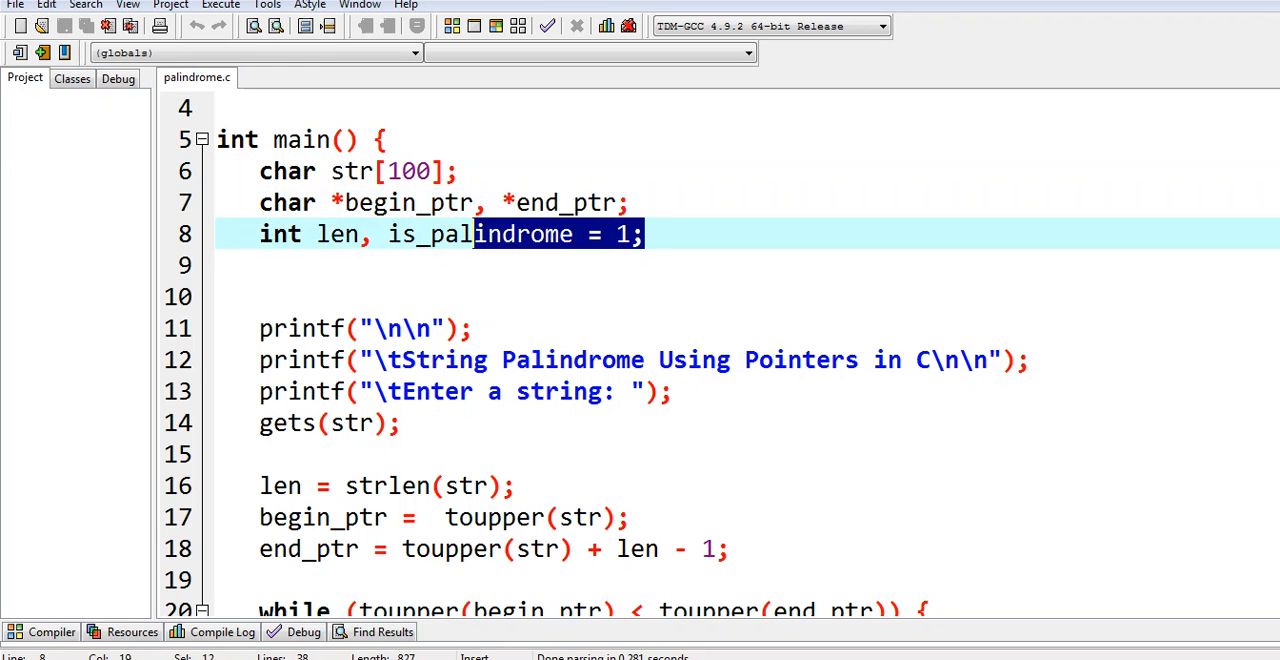
scroll("down", 3)
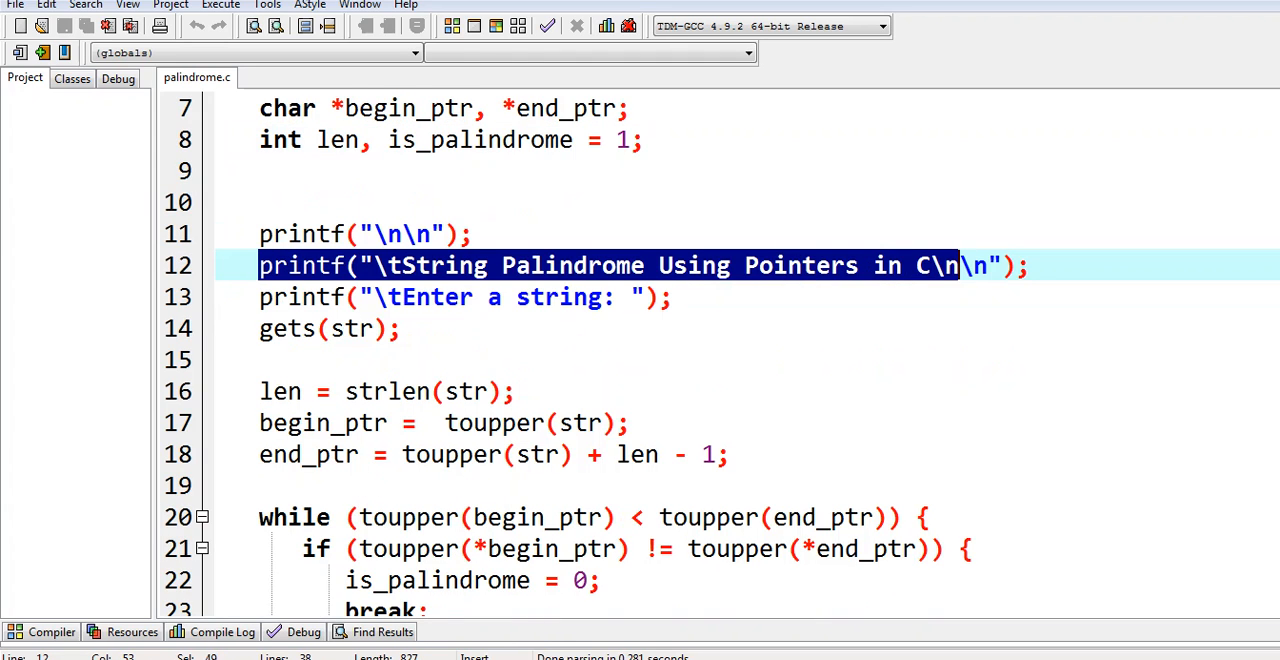
type("\\n")
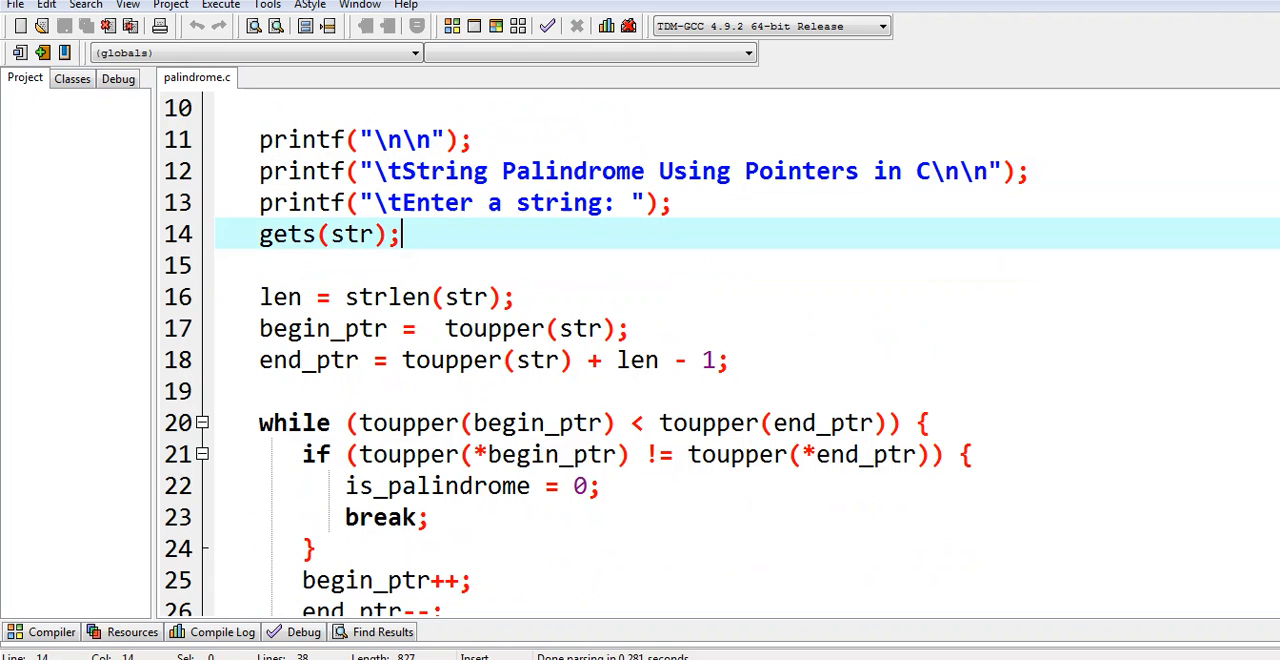
Highlight the gets(str) input line, the loop's break statement, and the printf on line 29
left_click(342, 234)
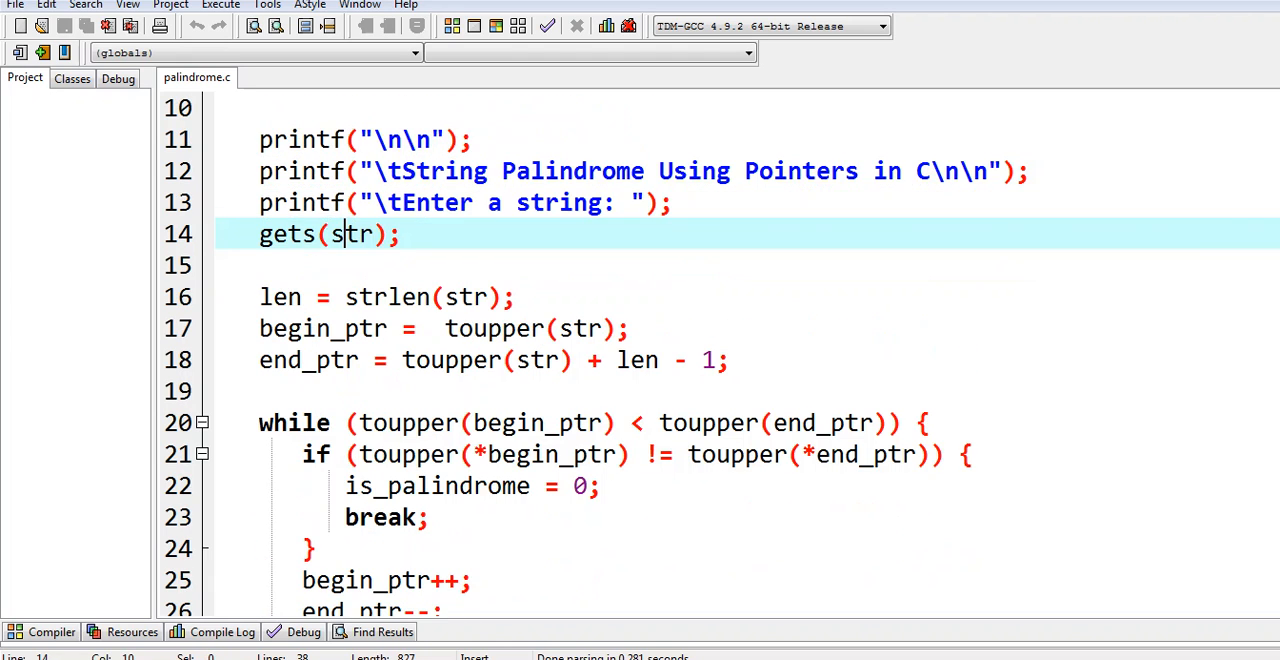
double_click(287, 234)
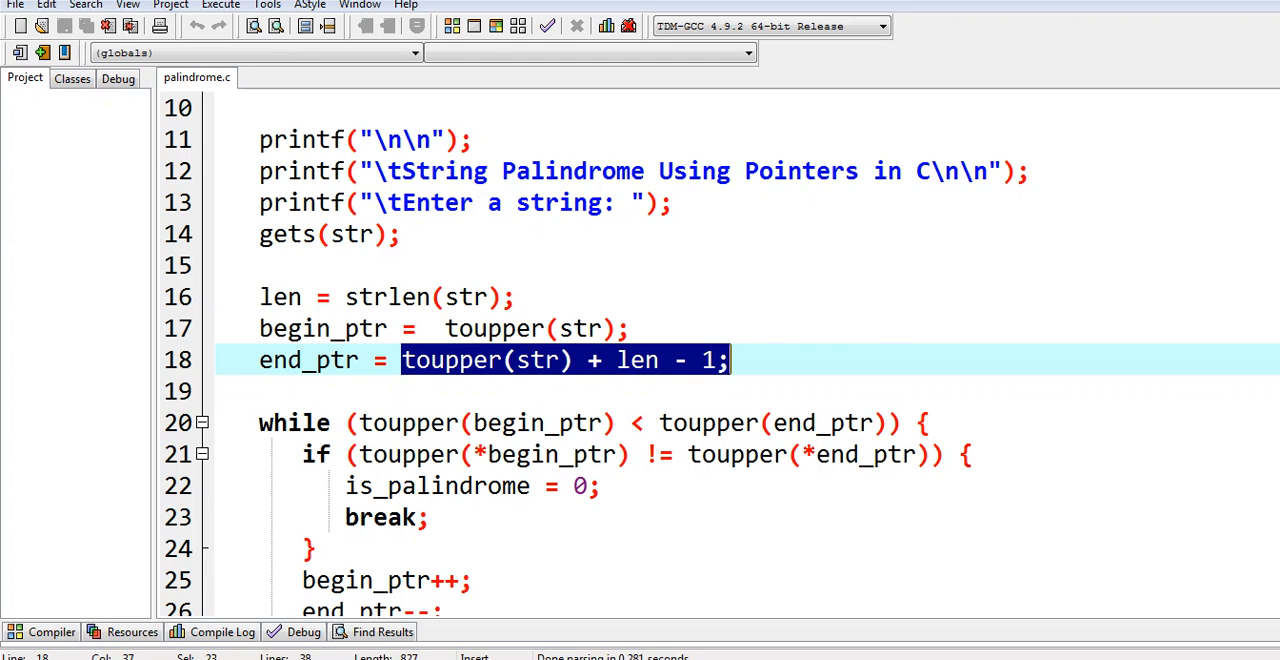
scroll("down", 3)
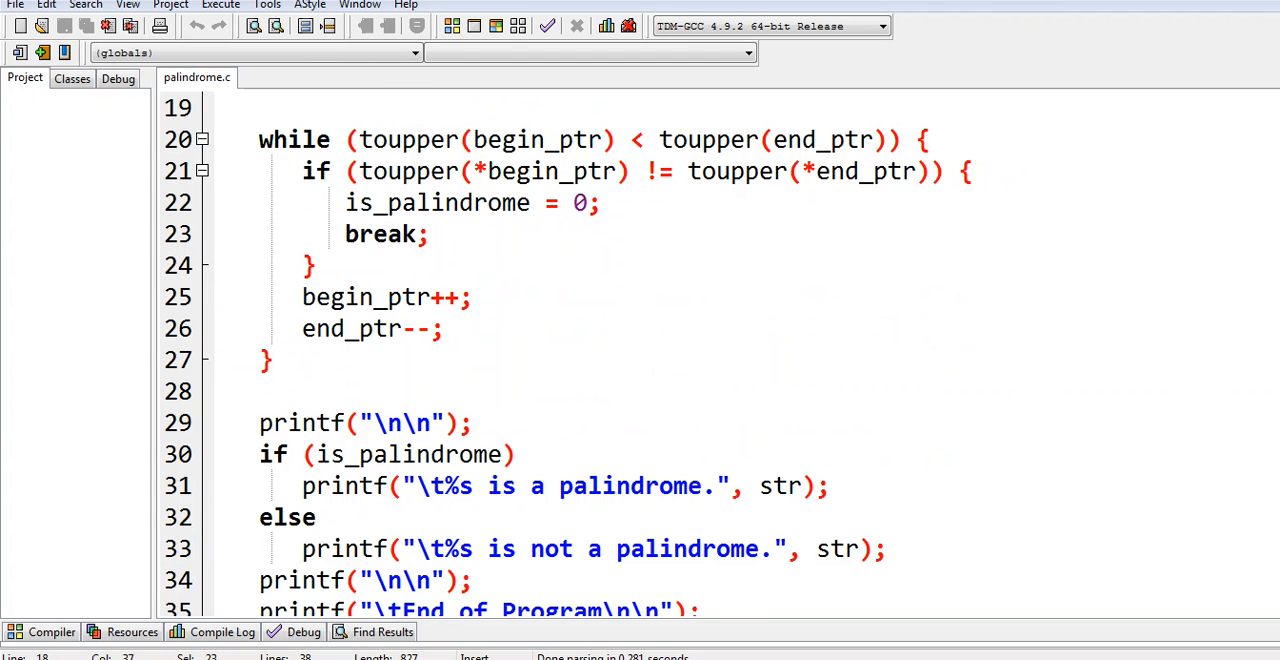
double_click(480, 234)
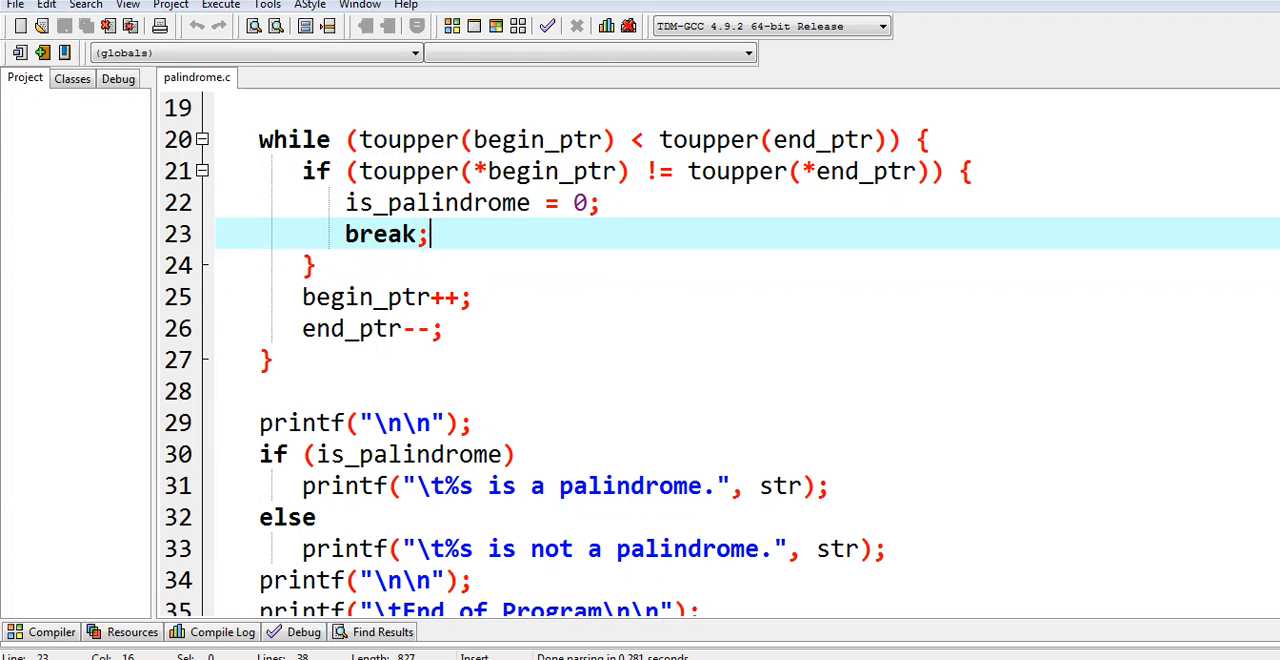
double_click(365, 296)
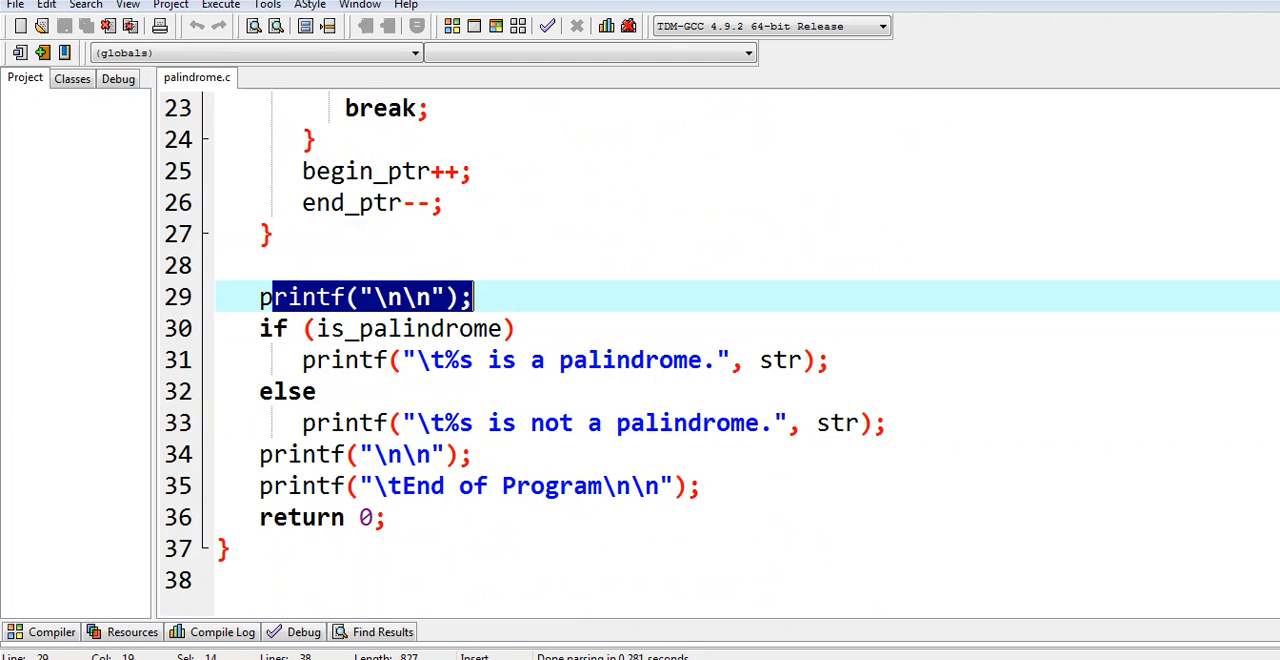
left_click(474, 296)
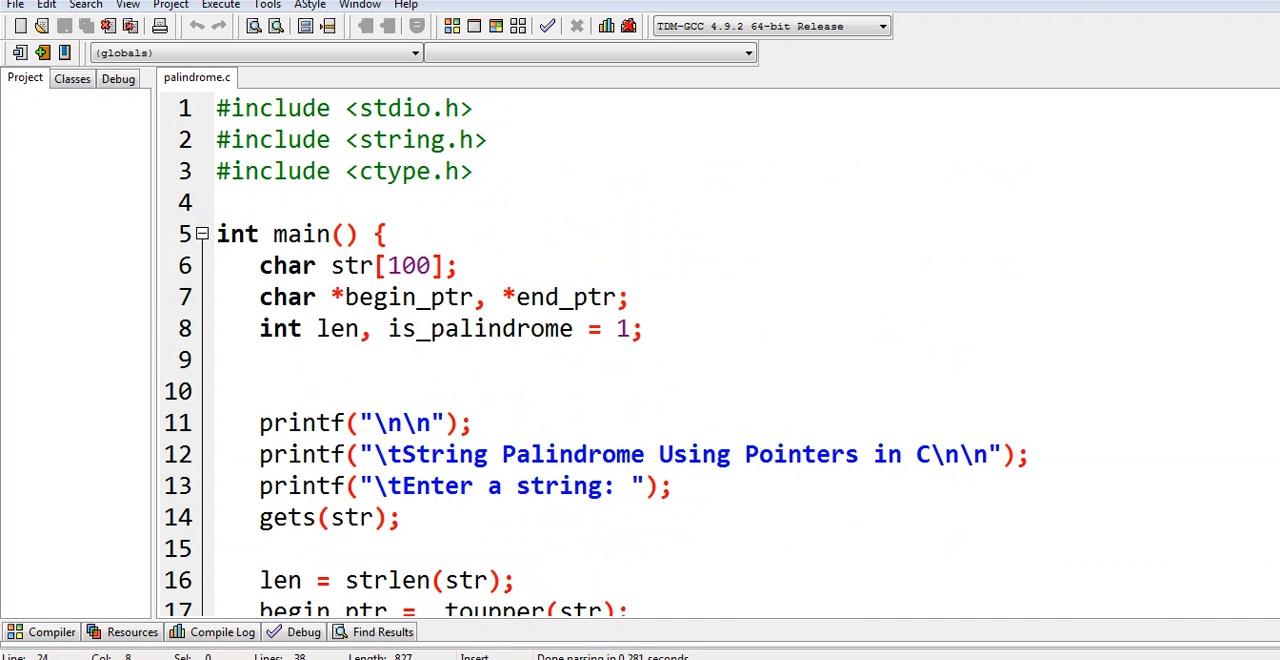
Run the compiled program and enter 'Ama' as the test word
left_click(220, 5)
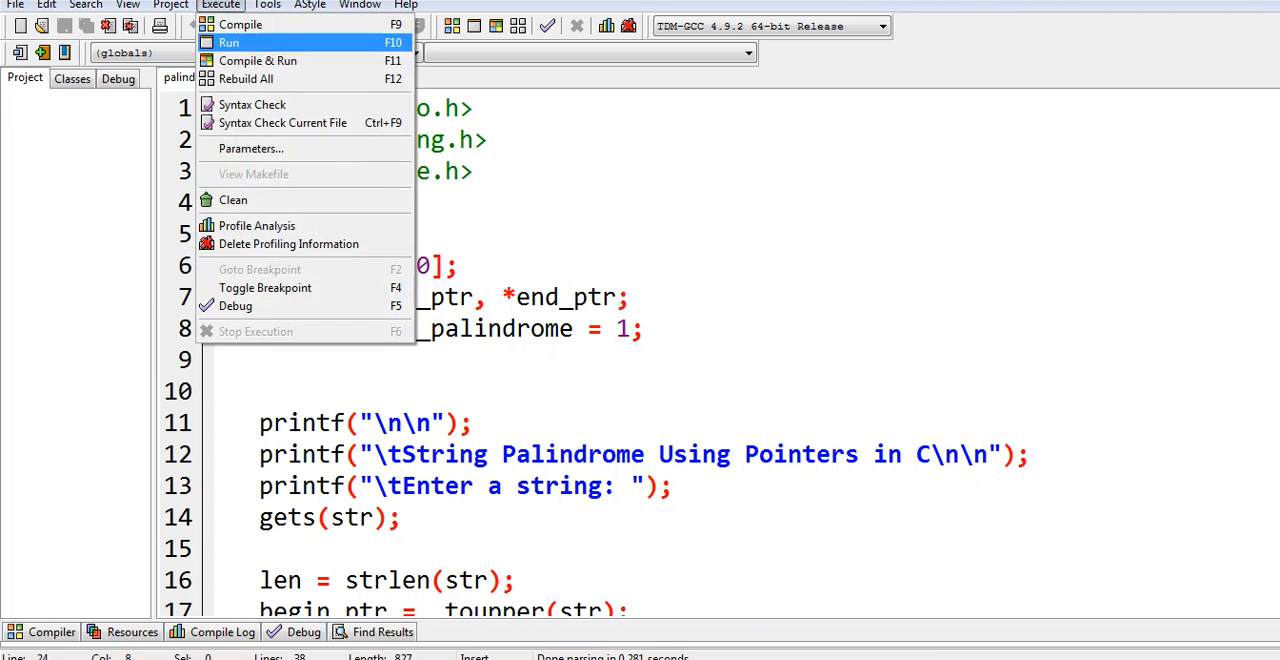
left_click(240, 24)
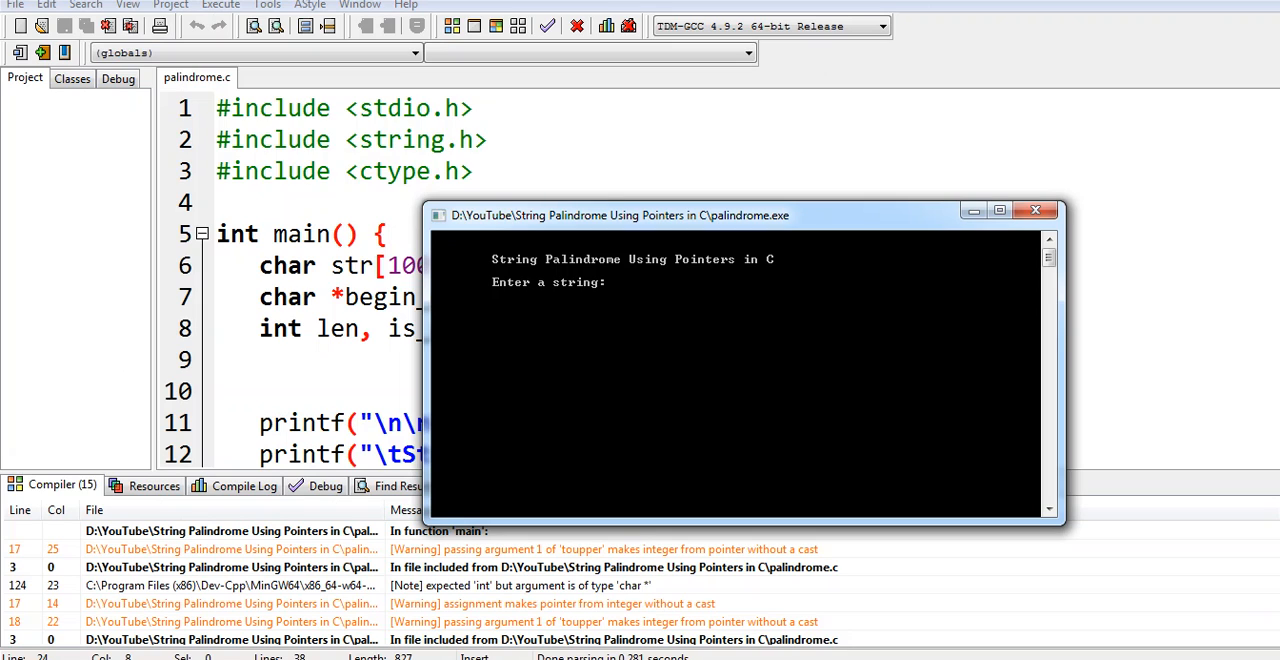
type("Ama")
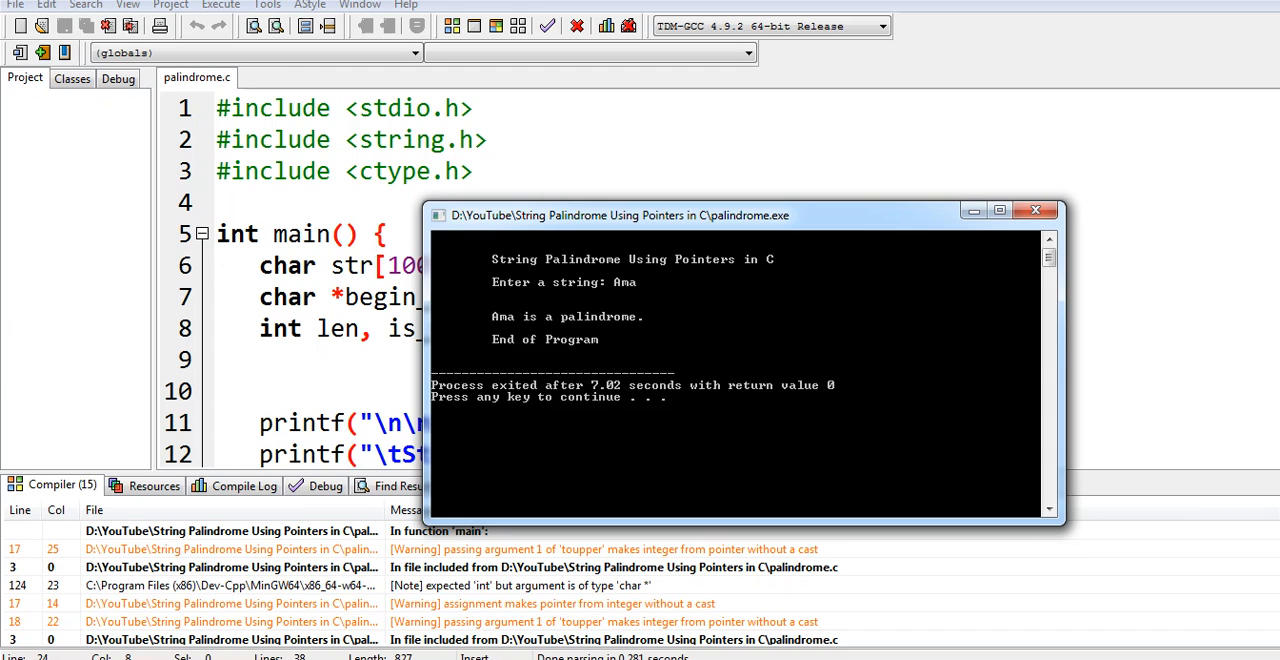
left_click(220, 5)
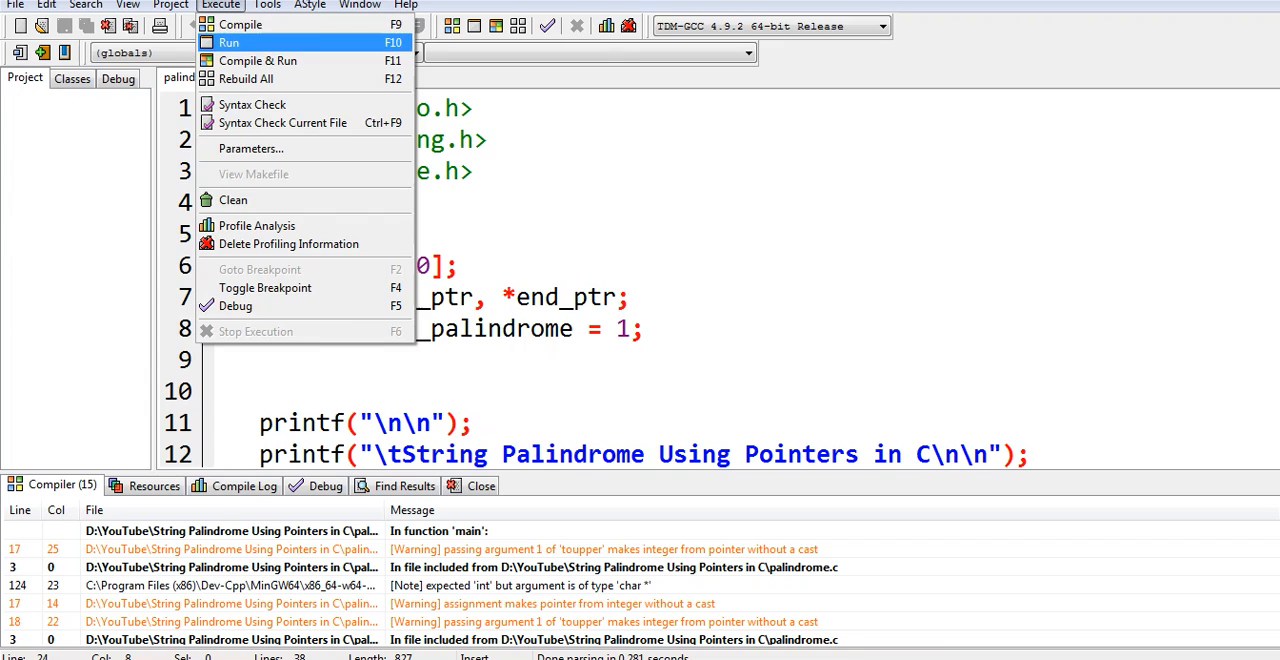
Run the program again and submit 'Toys' as the test word
left_click(229, 42)
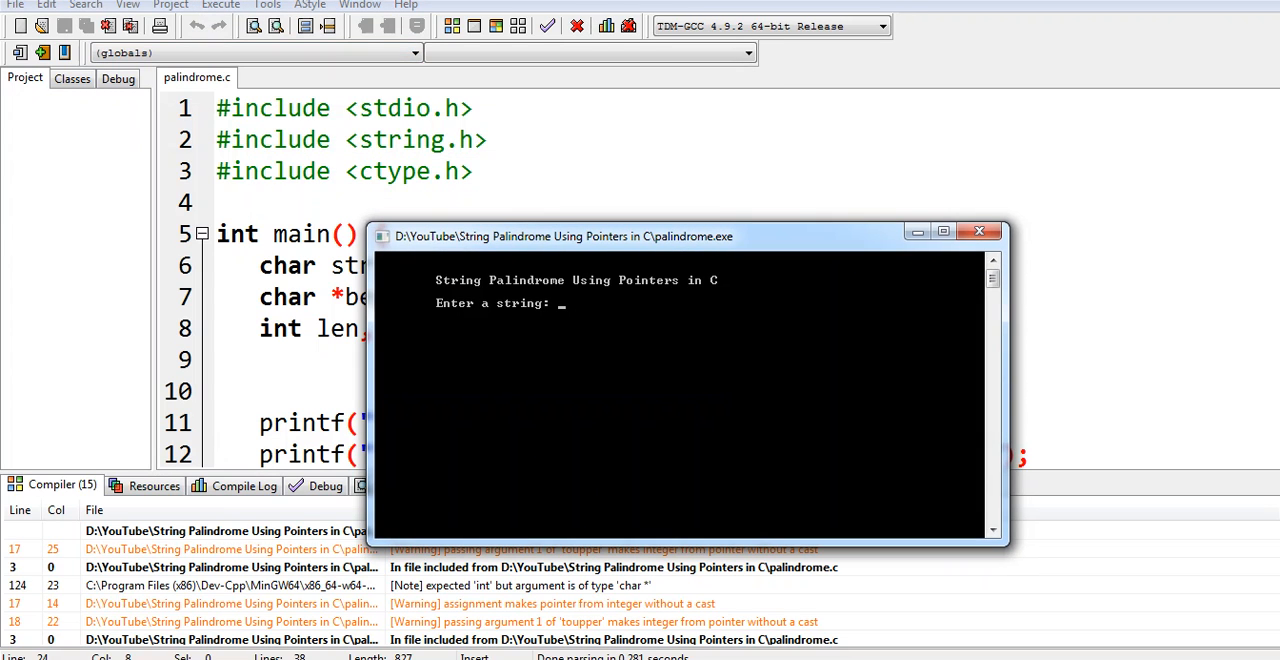
type("Toys")
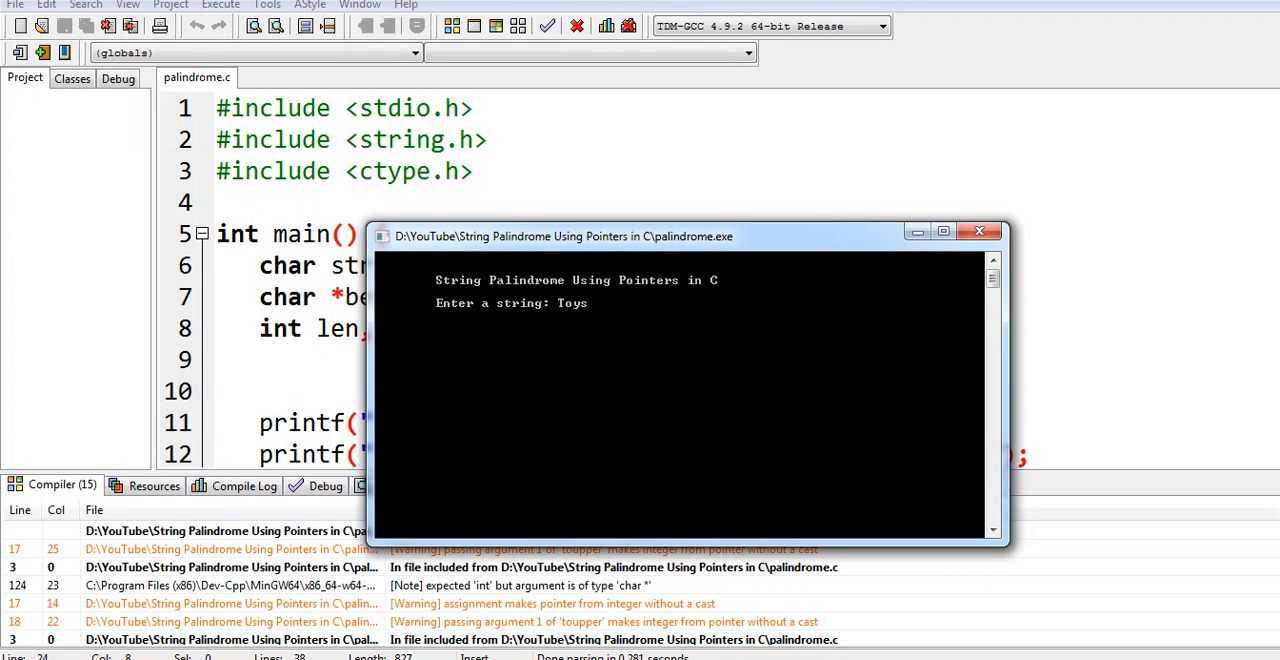
key("Return")
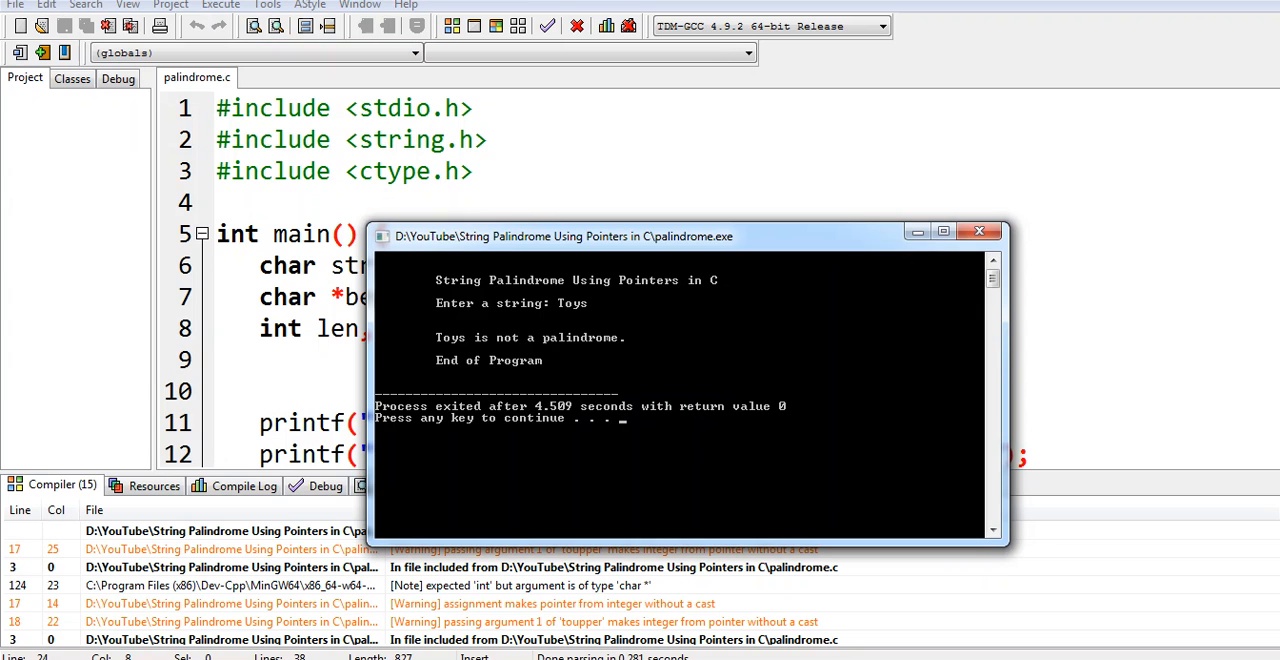
Start a third run and begin entering 'Rada' as input
left_click(220, 5)
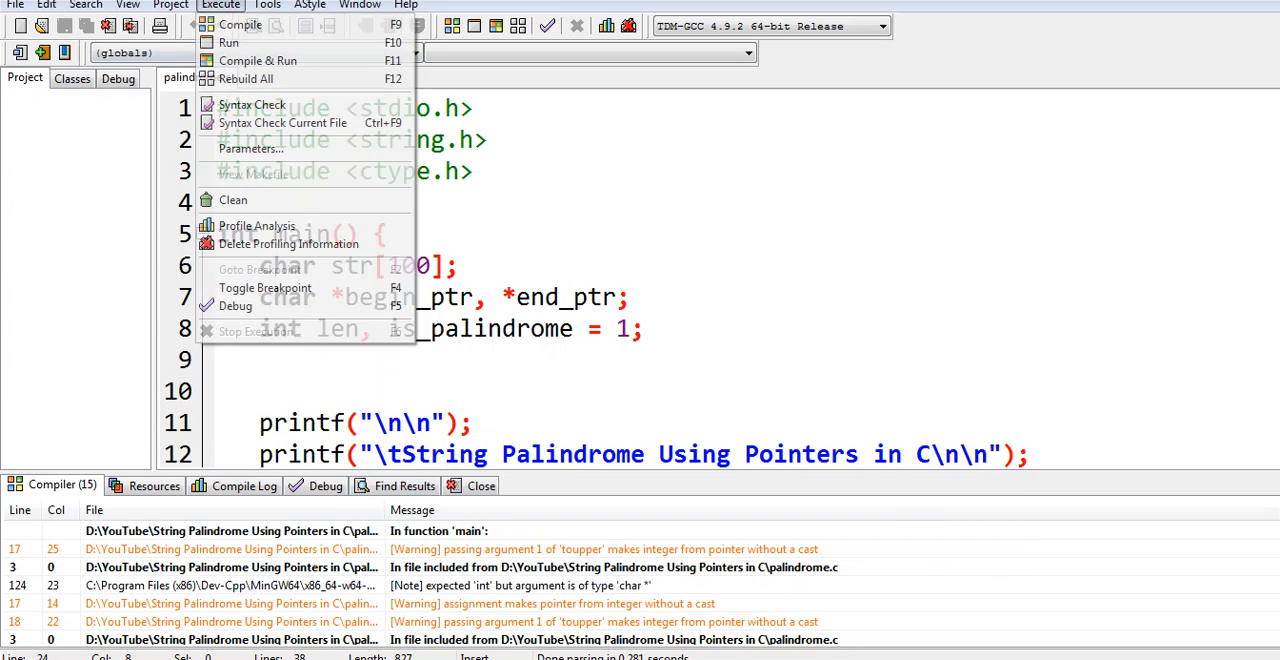
left_click(257, 60)
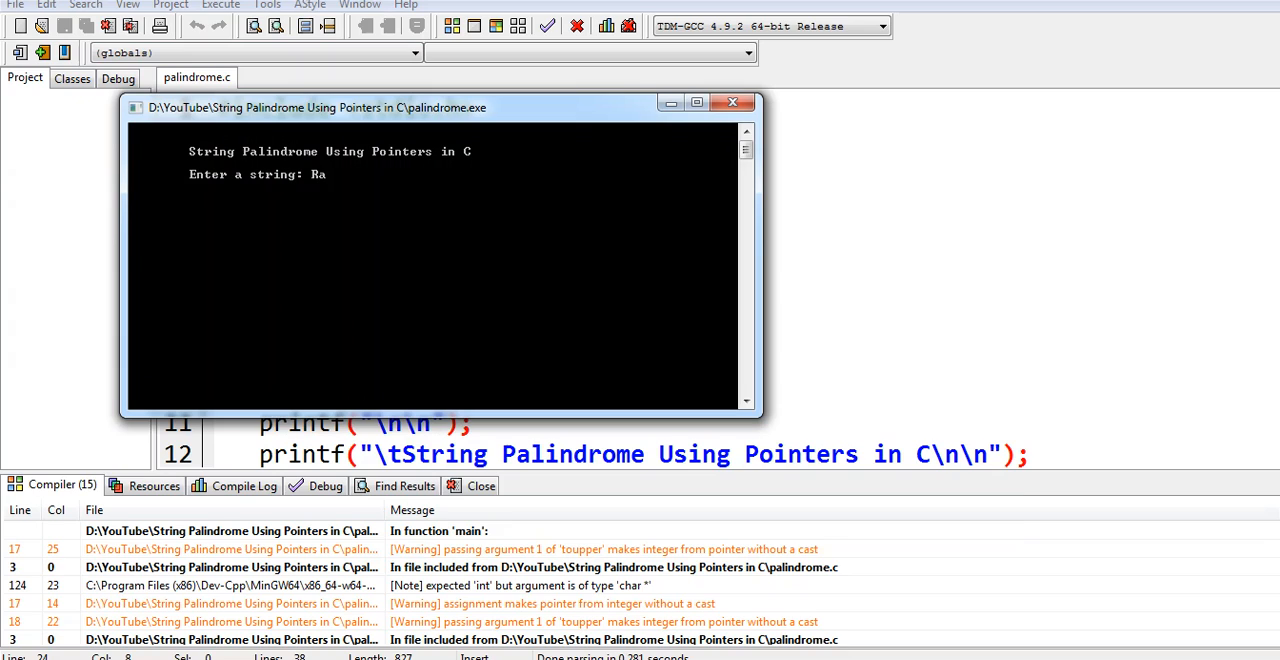
type("da")
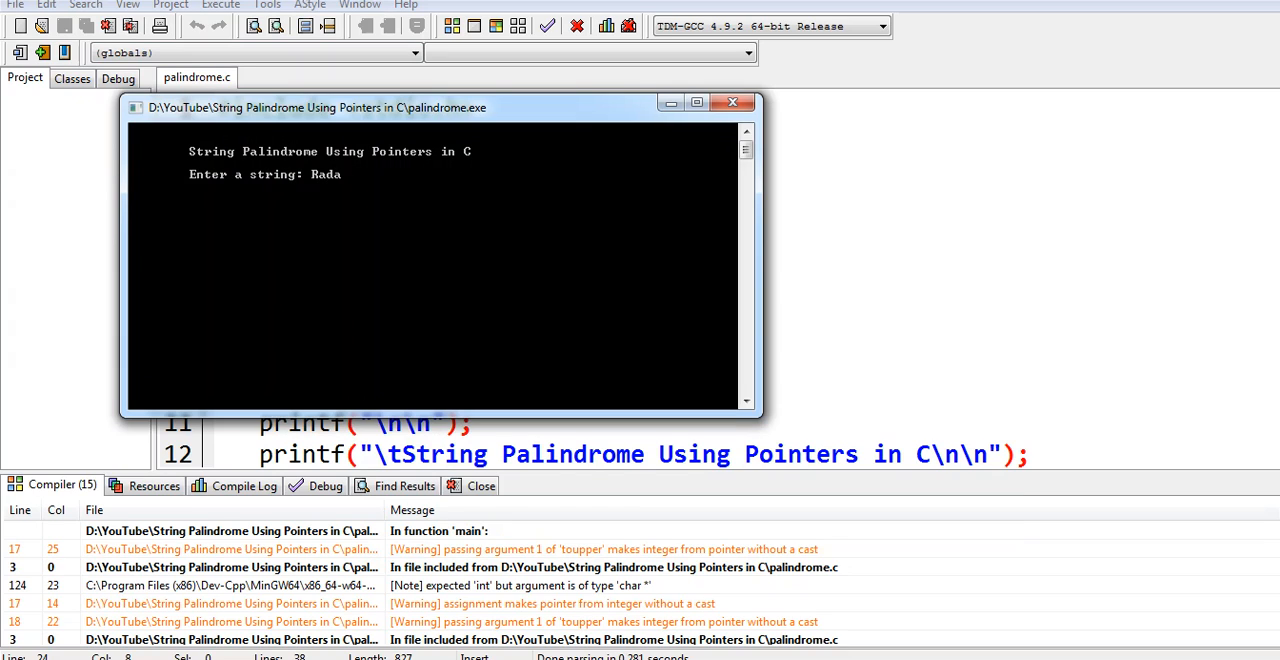